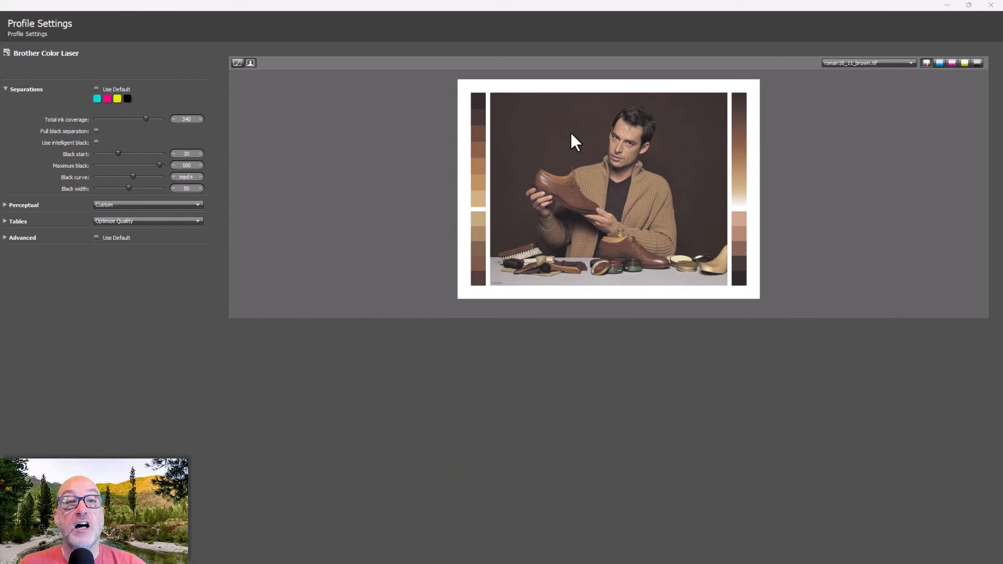
mouse_move(819, 195)
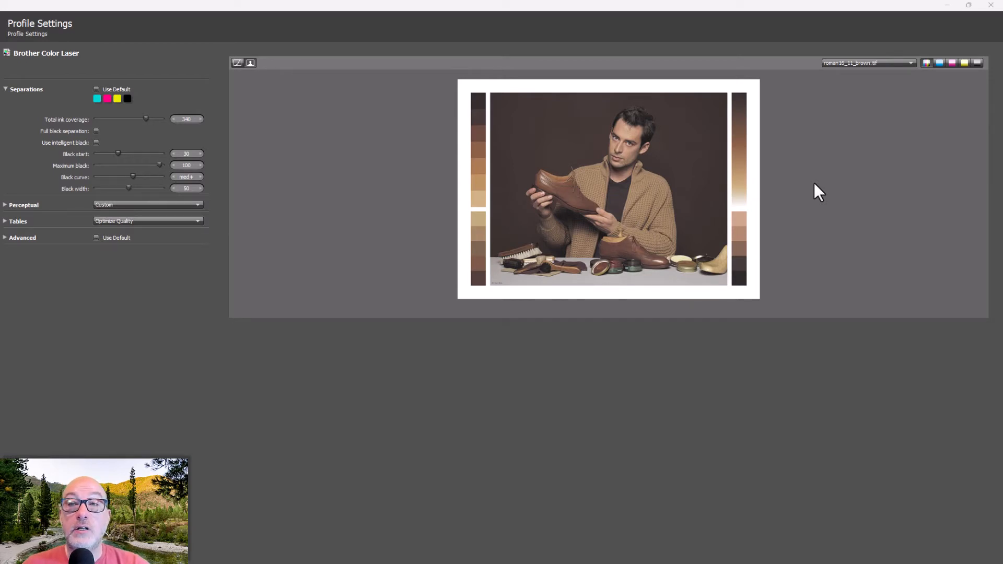
mouse_move(463, 77)
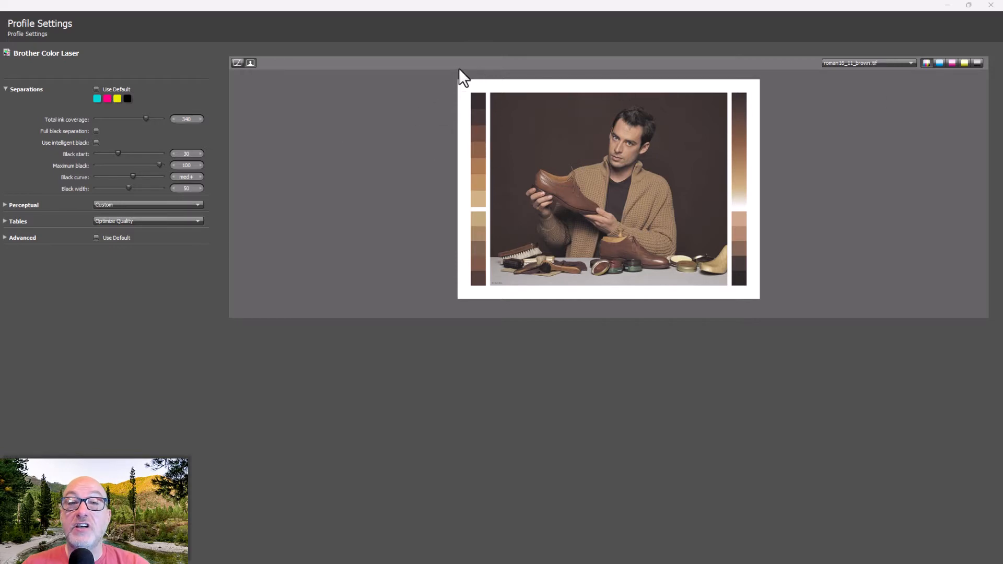
mouse_move(547, 207)
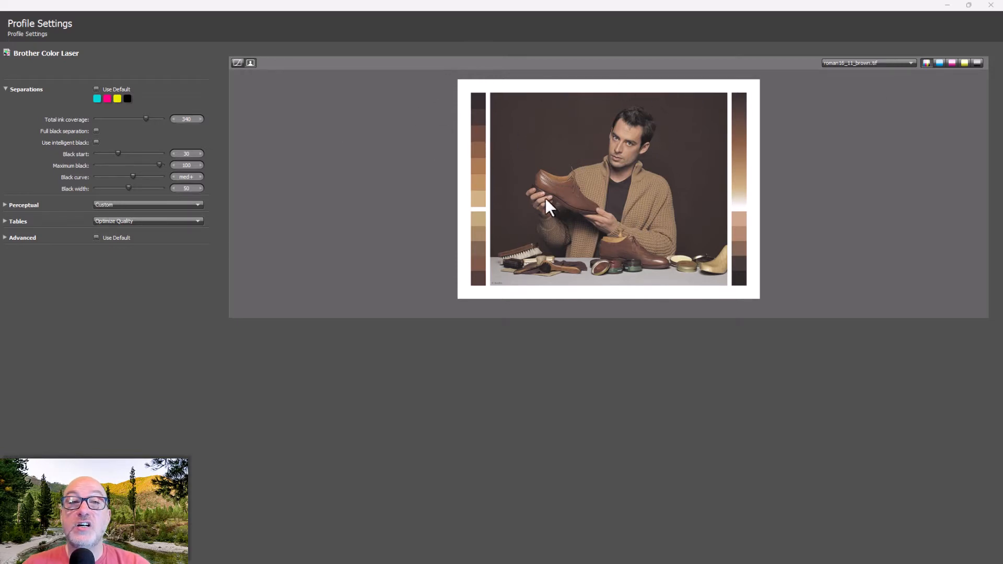
mouse_move(557, 163)
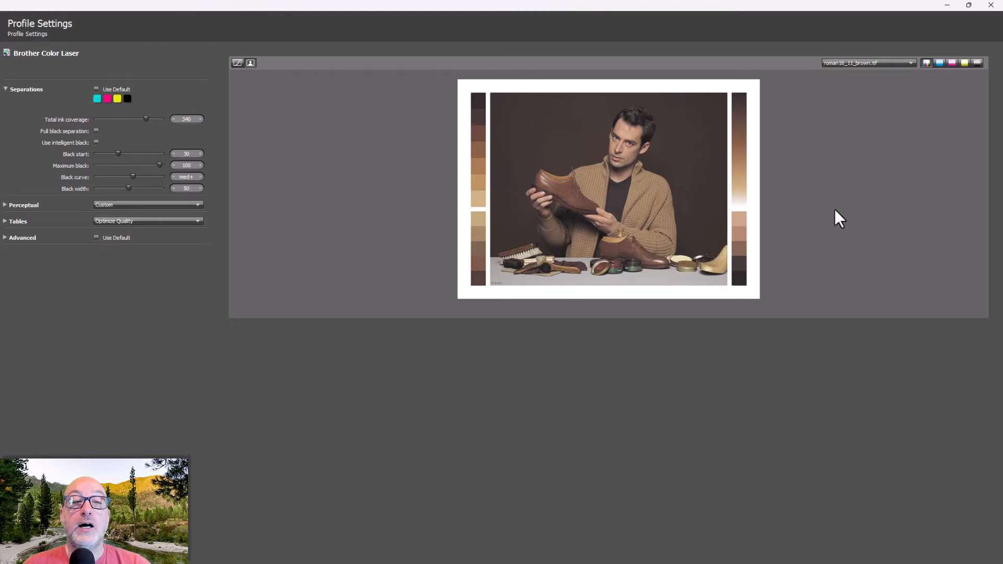
mouse_move(865, 243)
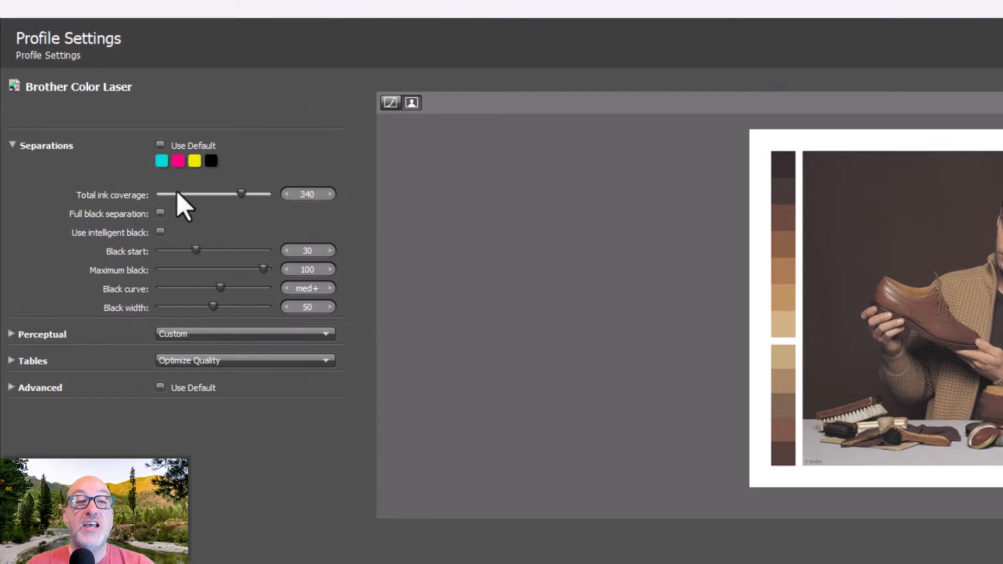
mouse_move(164, 212)
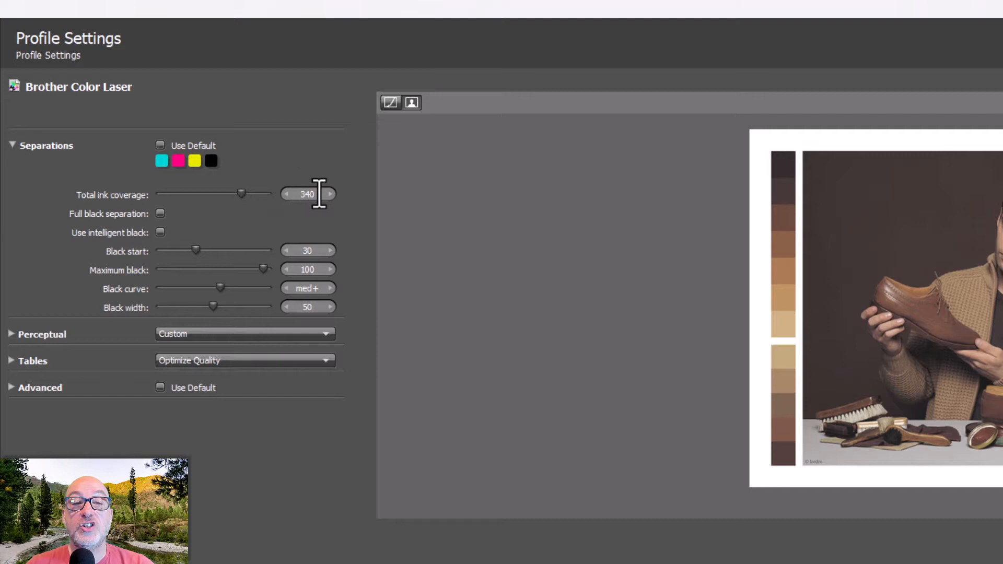
mouse_move(323, 172)
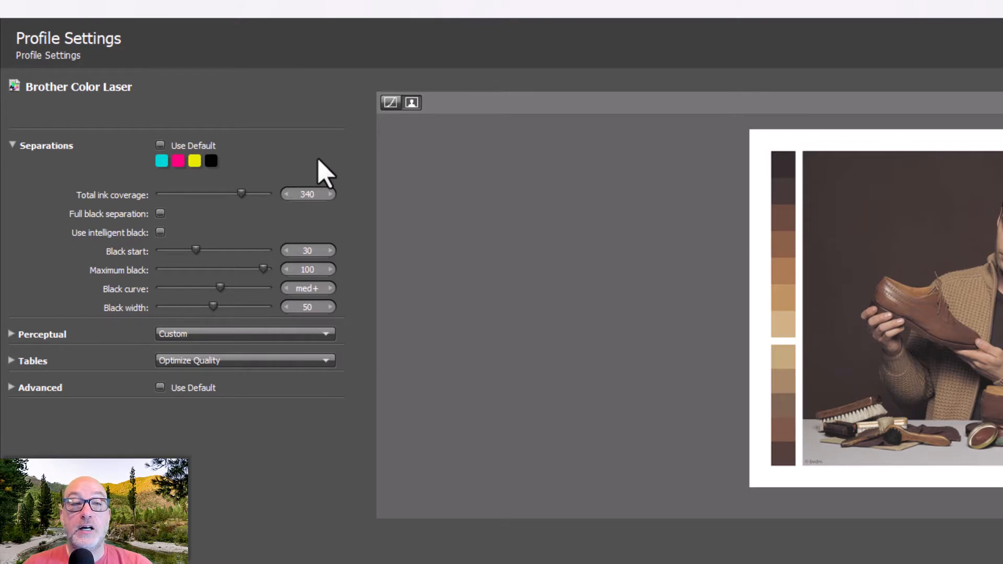
mouse_move(241, 194)
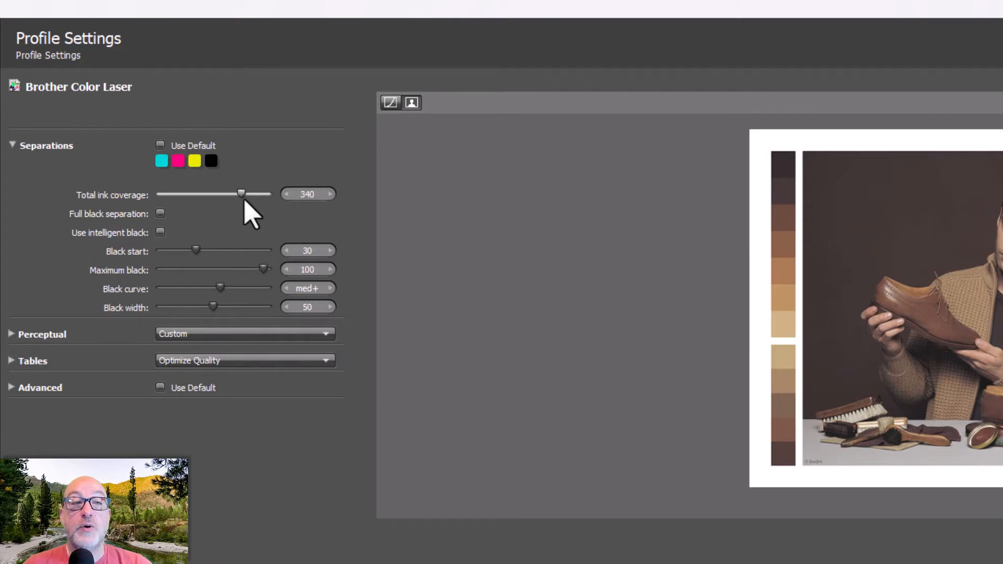
mouse_move(694, 166)
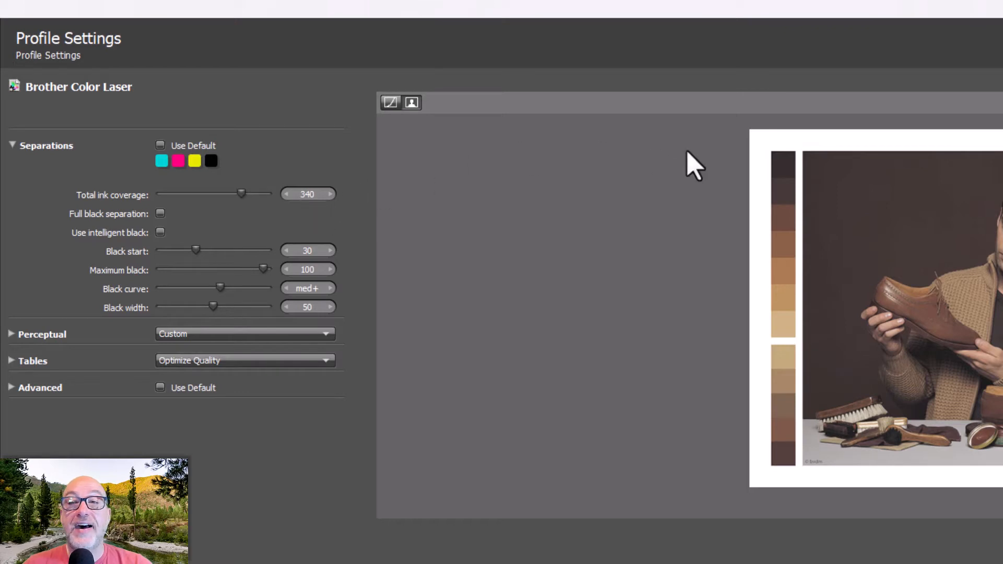
mouse_move(456, 360)
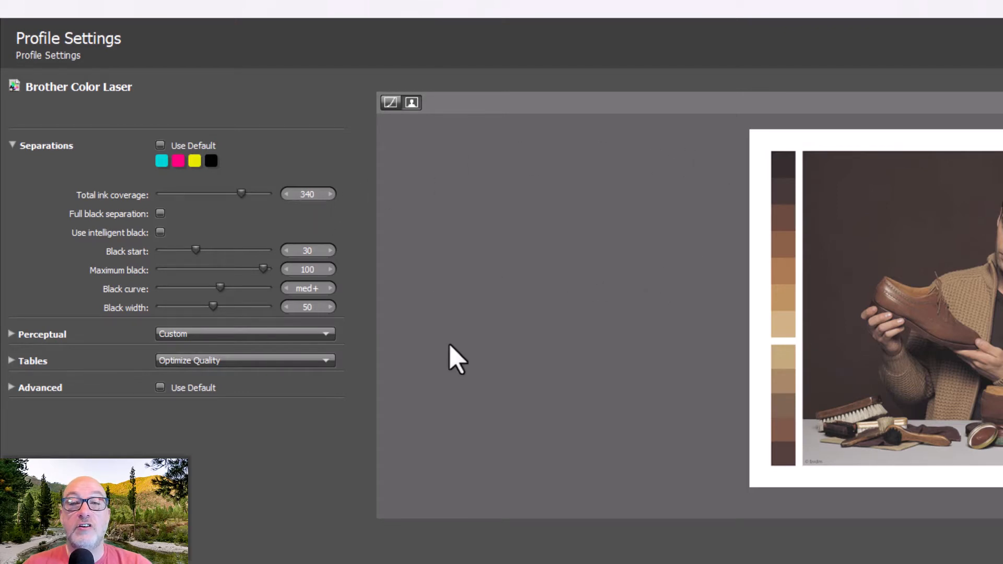
mouse_move(275, 230)
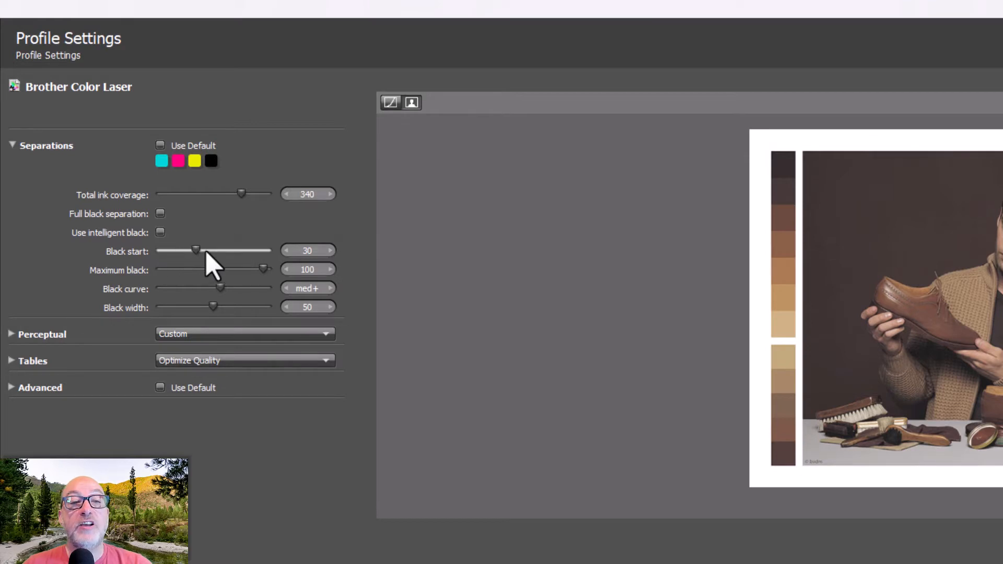
mouse_move(220, 306)
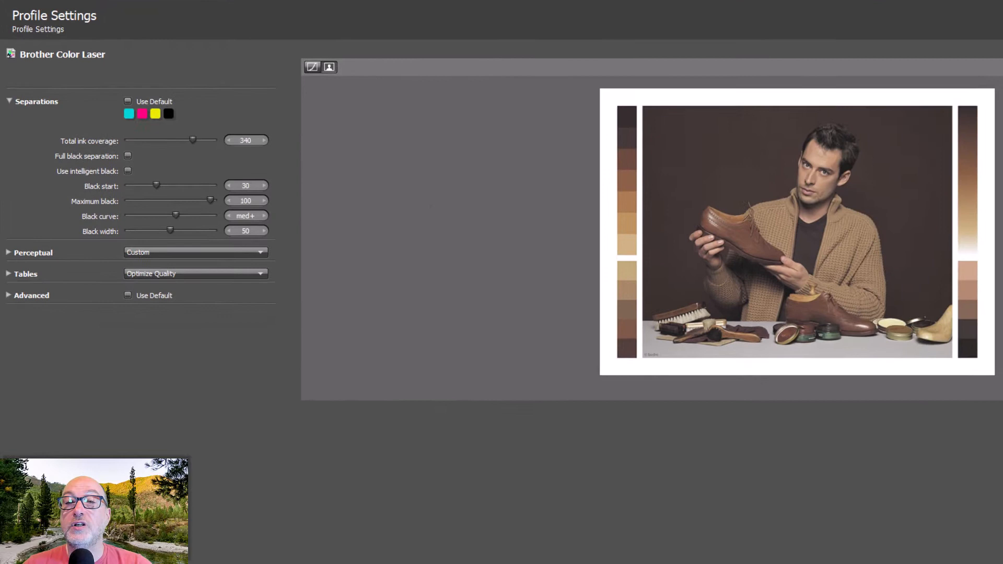
mouse_move(782, 145)
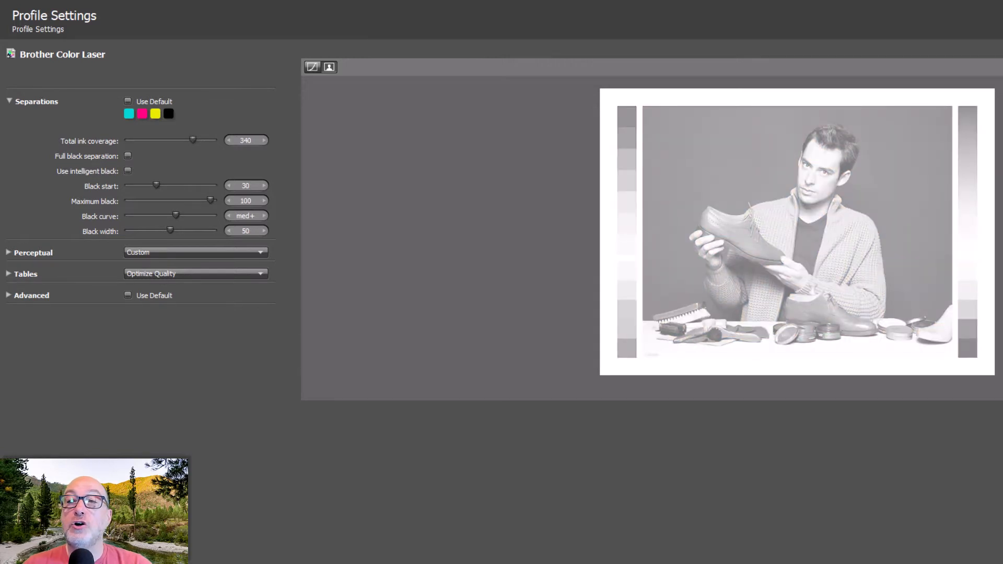
mouse_move(354, 187)
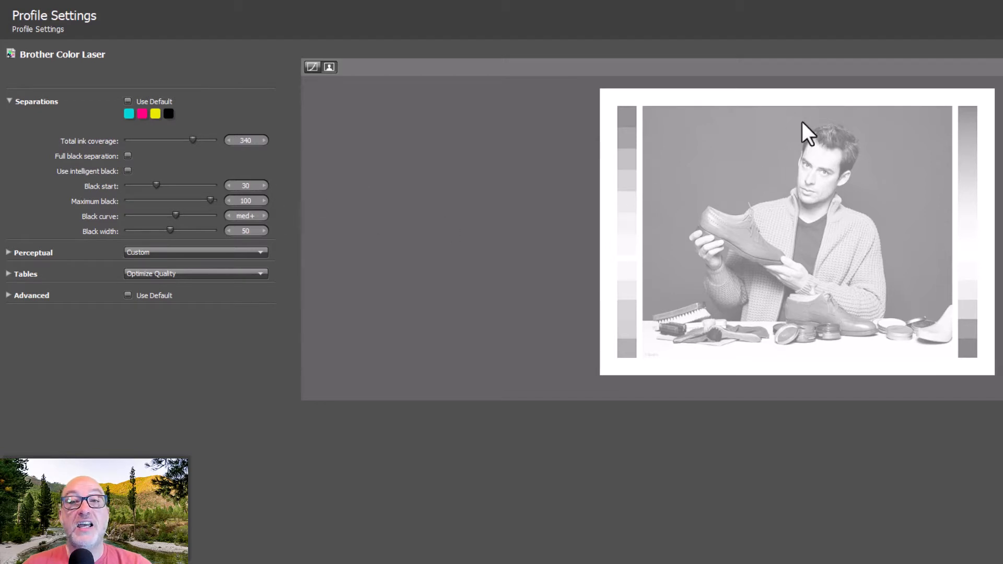
- Show only the black (K) separation of the photo in the preview
left_click(329, 67)
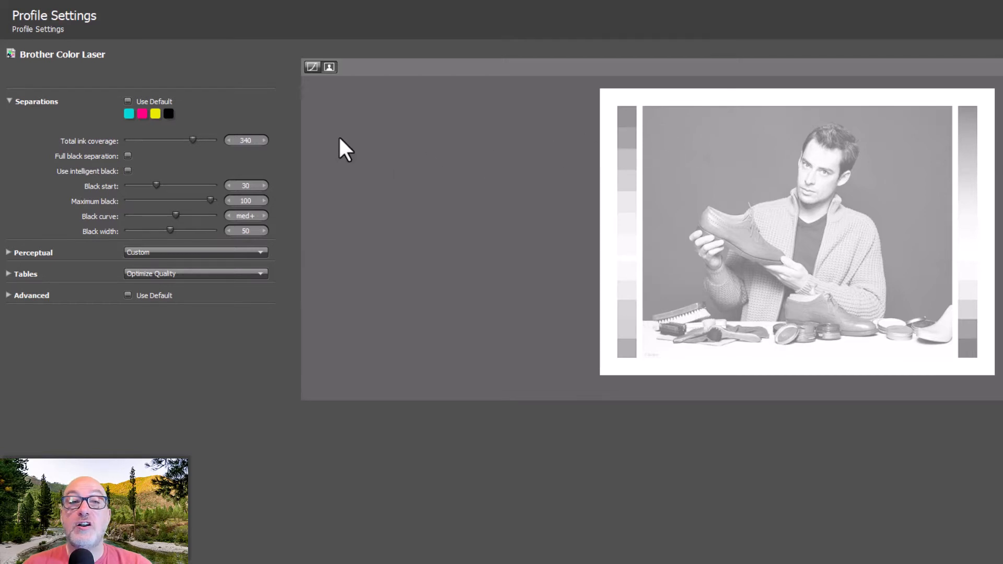
mouse_move(641, 374)
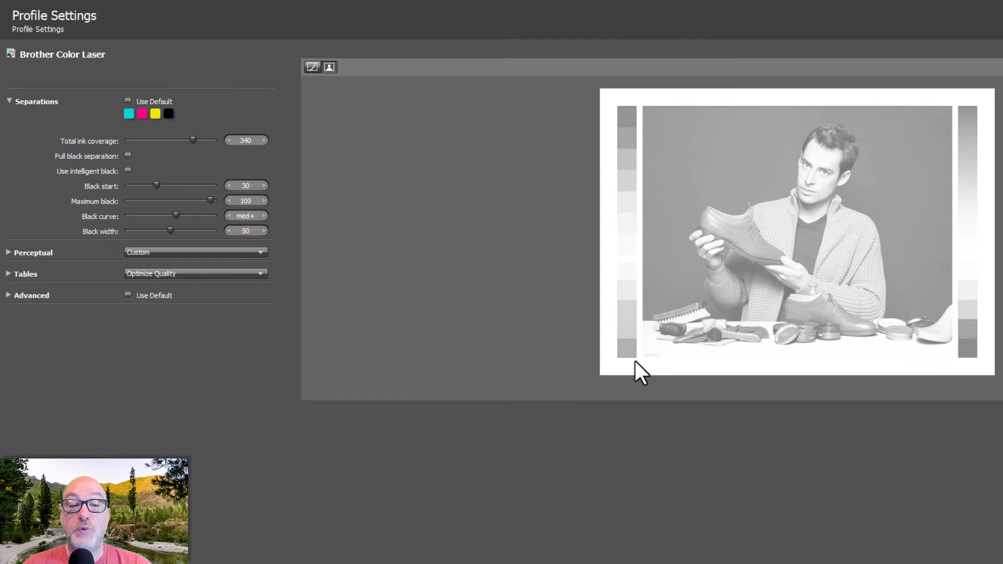
mouse_move(436, 343)
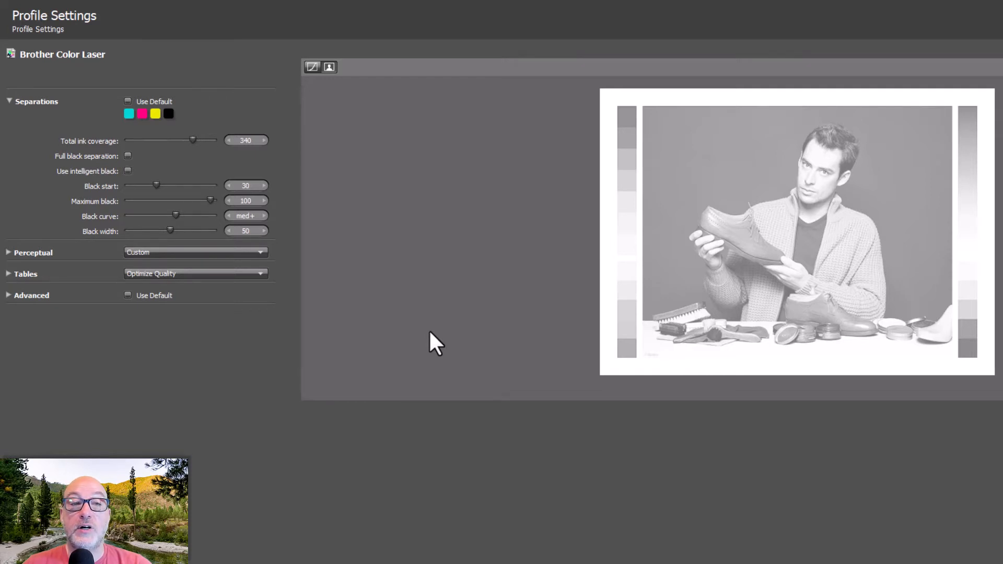
mouse_move(455, 349)
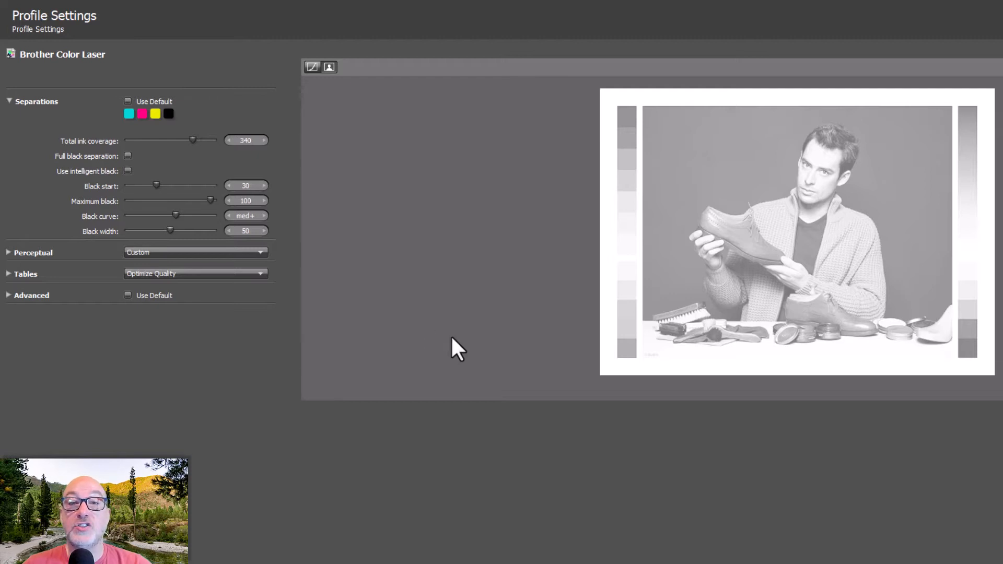
mouse_move(633, 256)
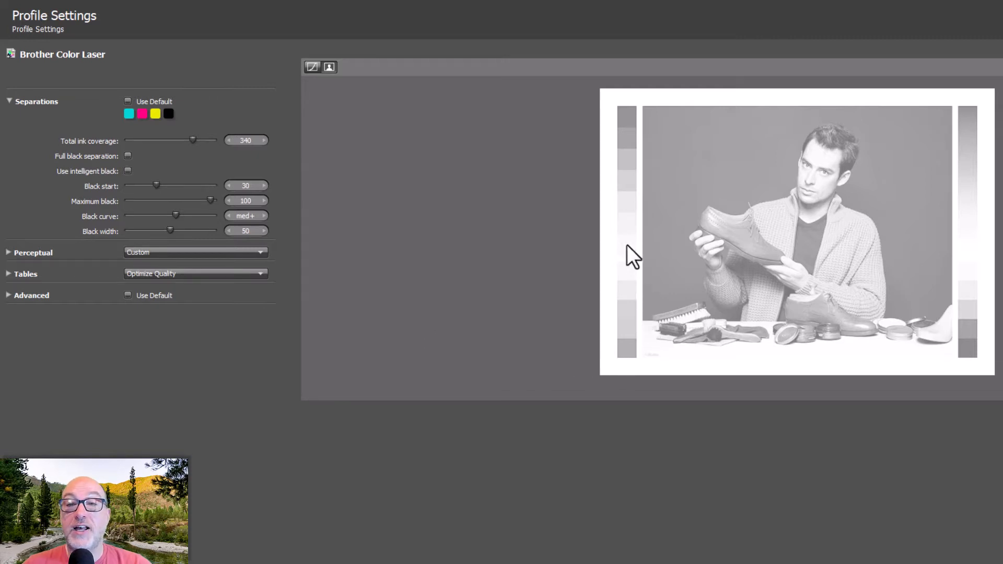
mouse_move(973, 233)
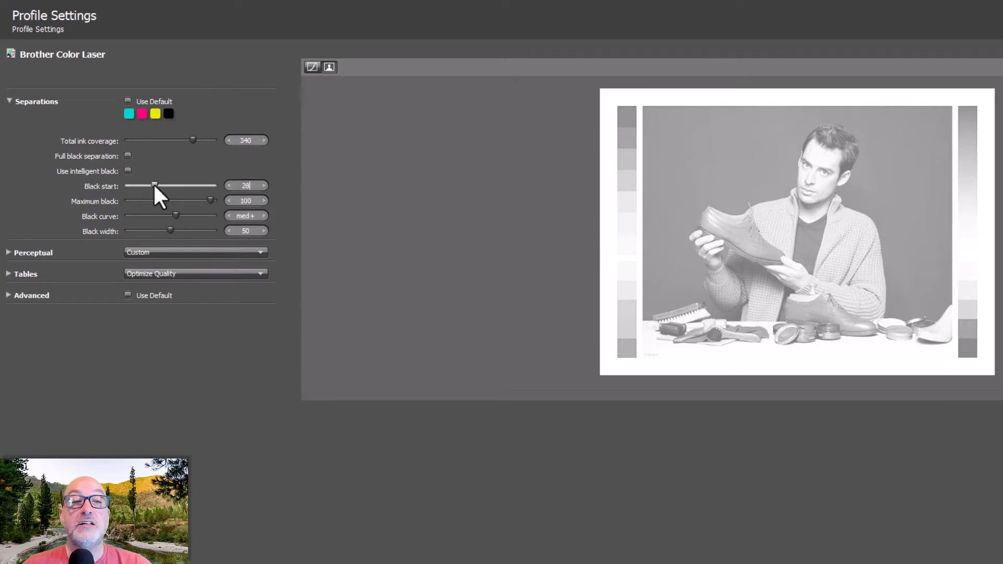
- Test black start at 0, 90, 83 and 49 while watching the preview, settling it at 30
left_click_drag(153, 186, 128, 186)
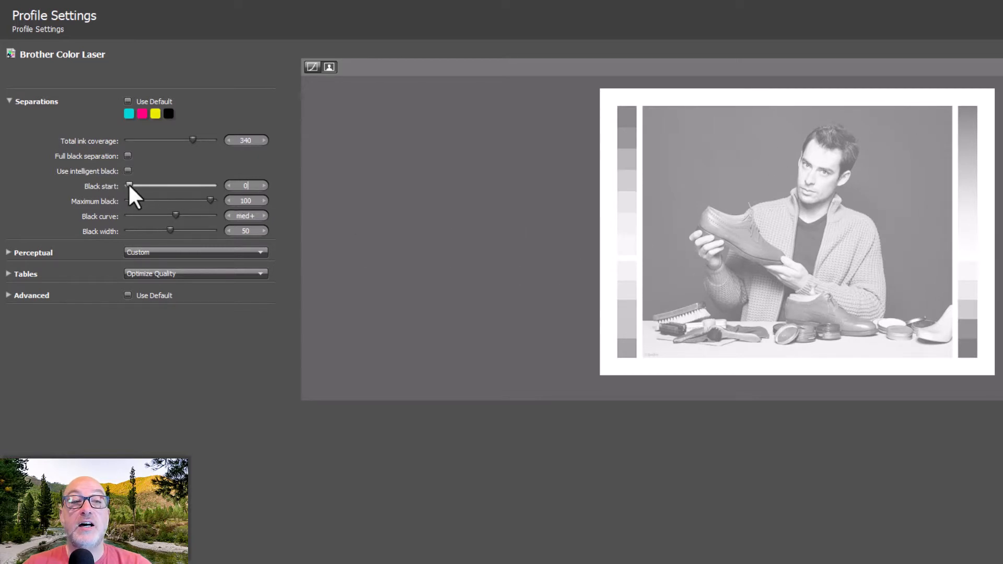
left_click_drag(128, 185, 210, 185)
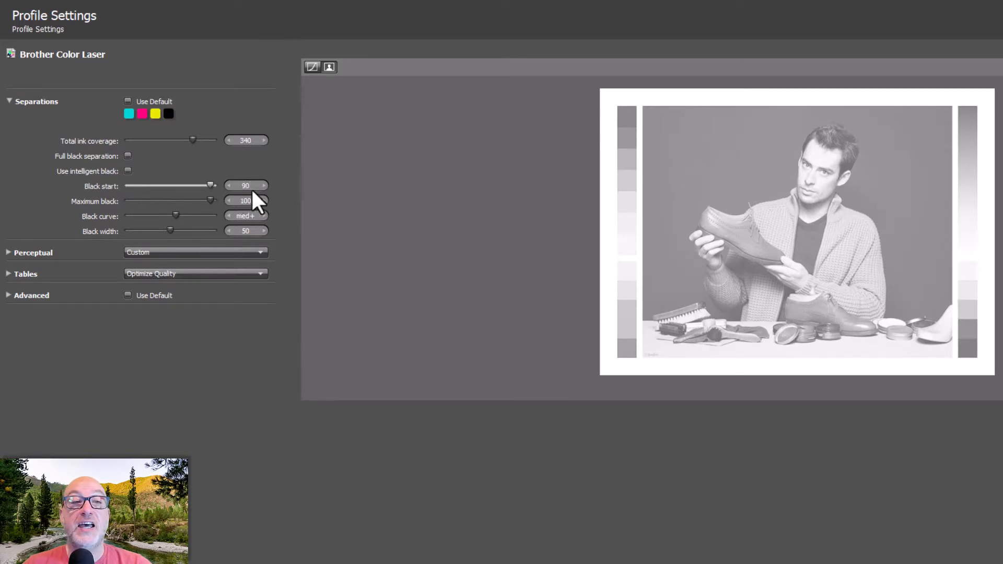
left_click_drag(211, 186, 205, 186)
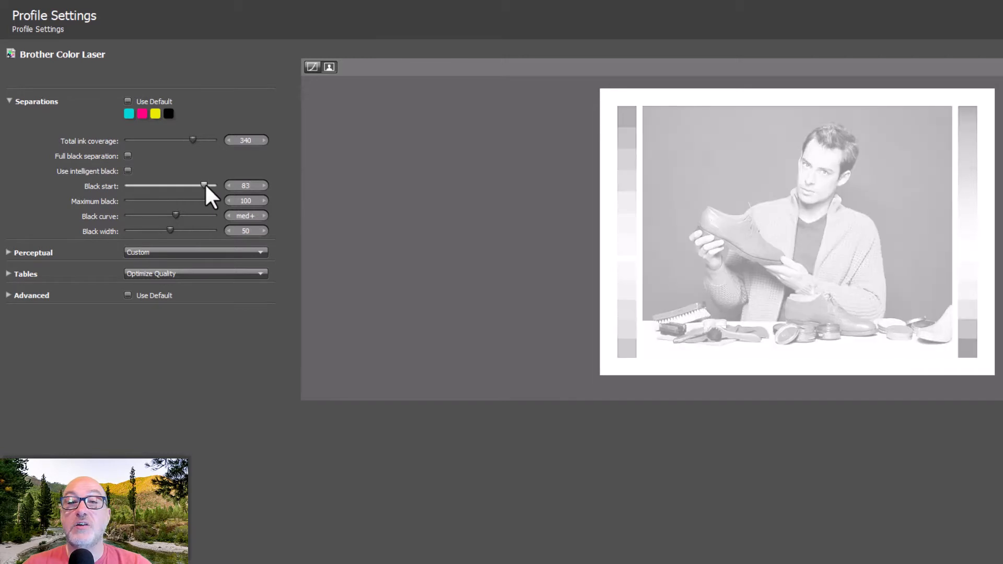
left_click_drag(205, 186, 171, 186)
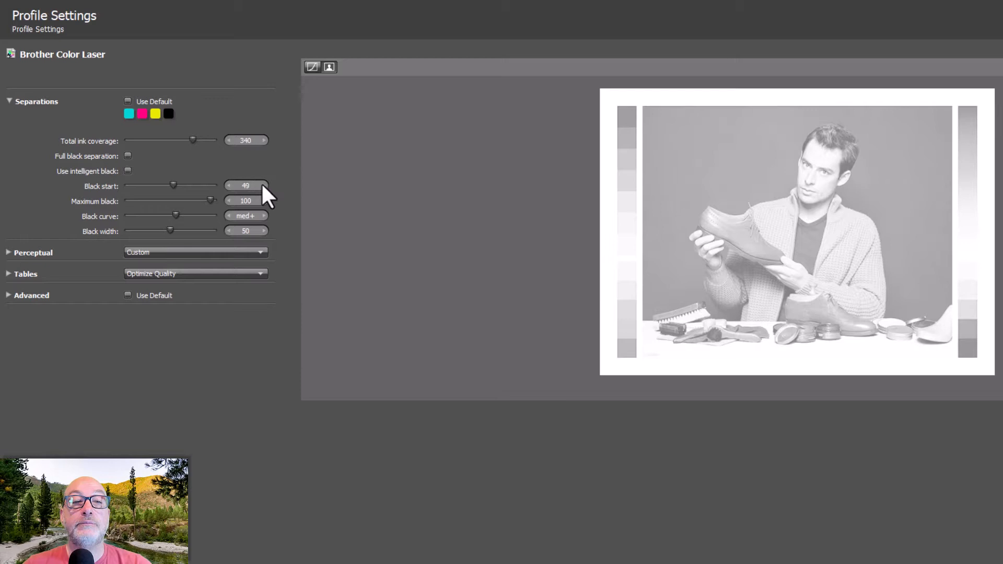
left_click(264, 186)
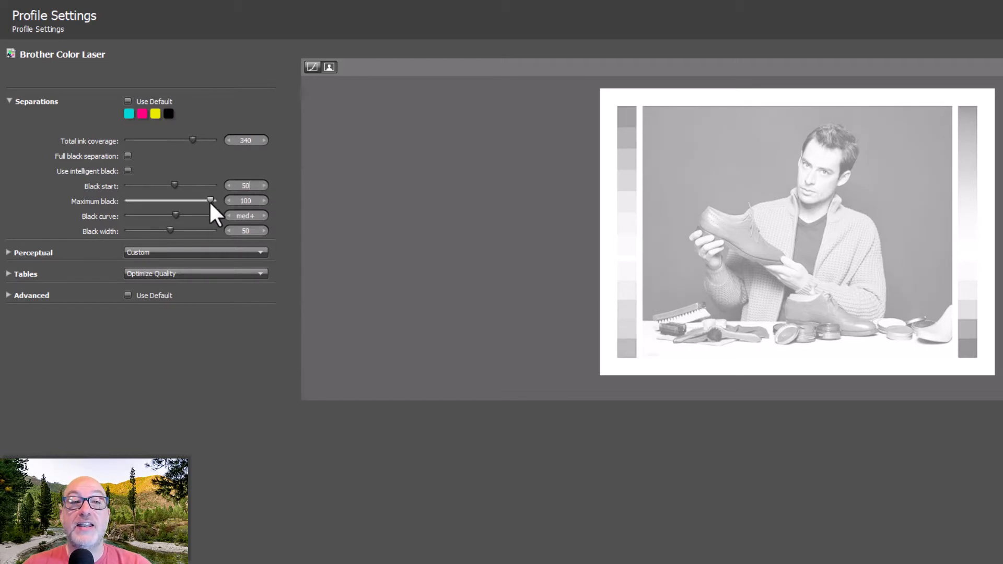
left_click_drag(174, 185, 159, 185)
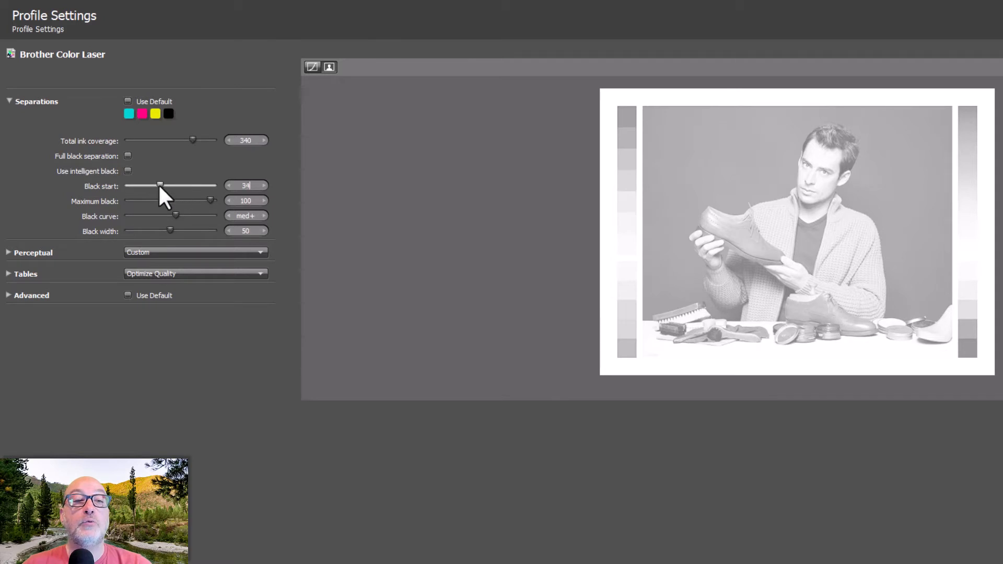
left_click_drag(160, 186, 154, 186)
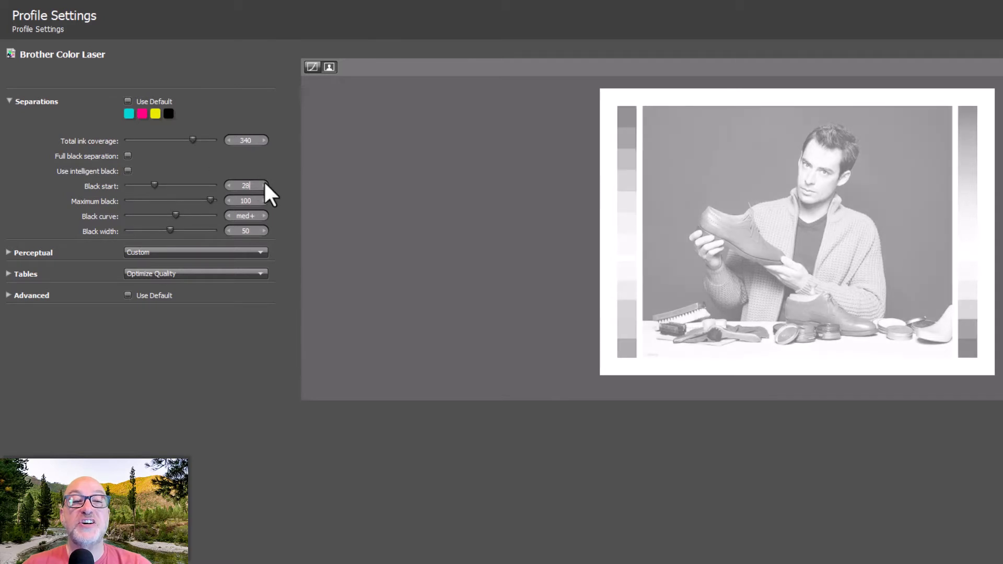
left_click(263, 186)
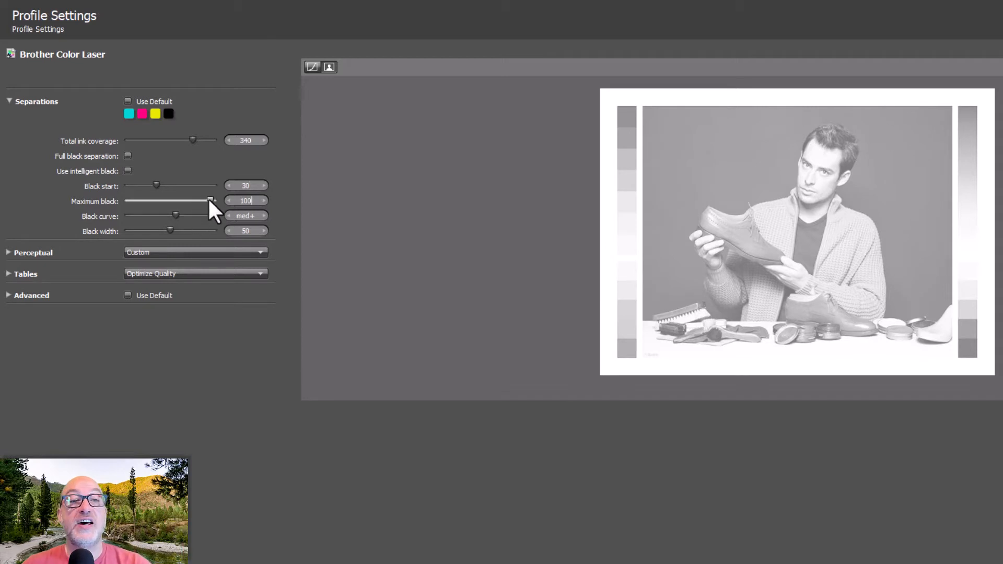
- Reduce maximum black to lighten the black preview, then restore it to 100
left_click_drag(211, 201, 173, 201)
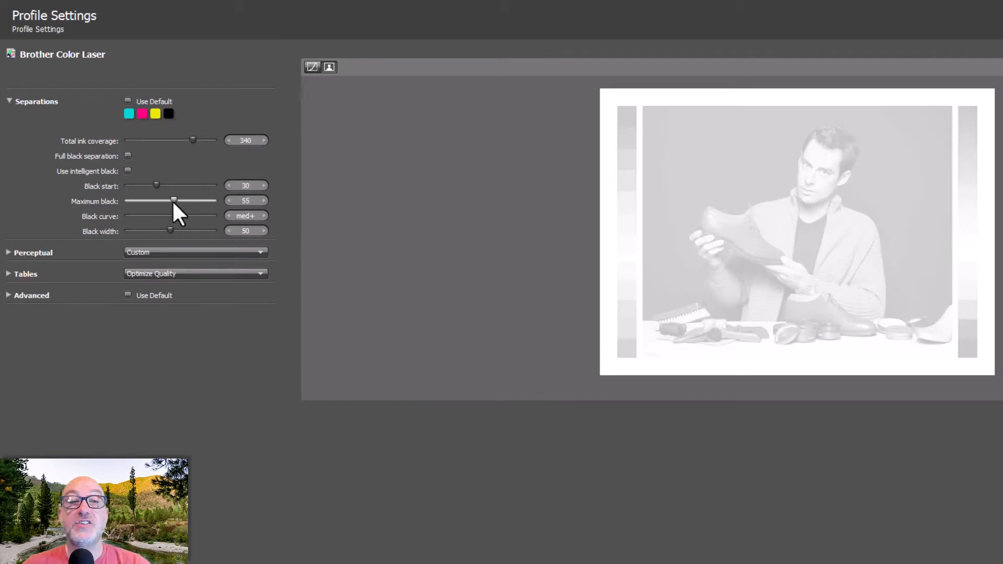
left_click_drag(172, 201, 165, 200)
type("100")
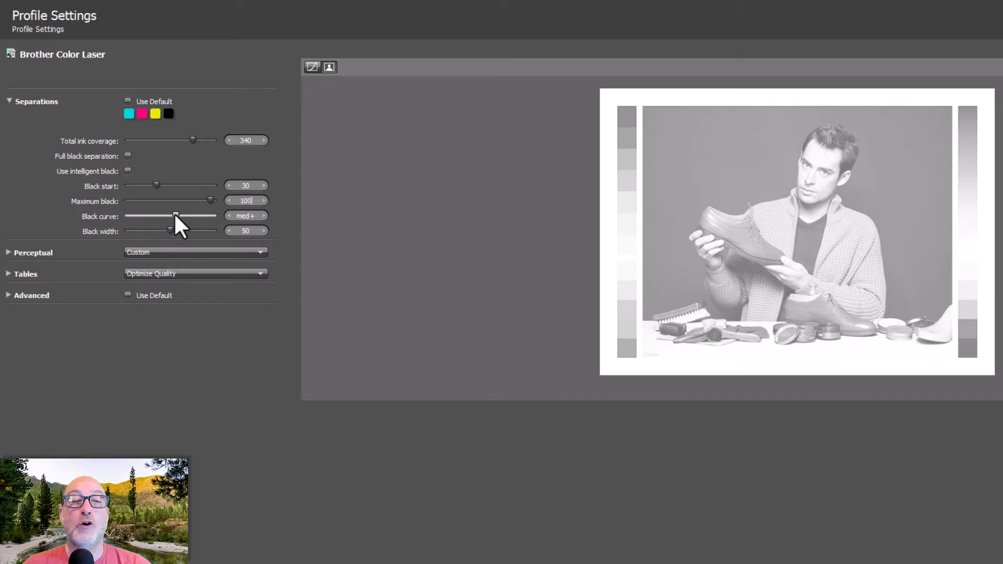
left_click_drag(175, 215, 187, 215)
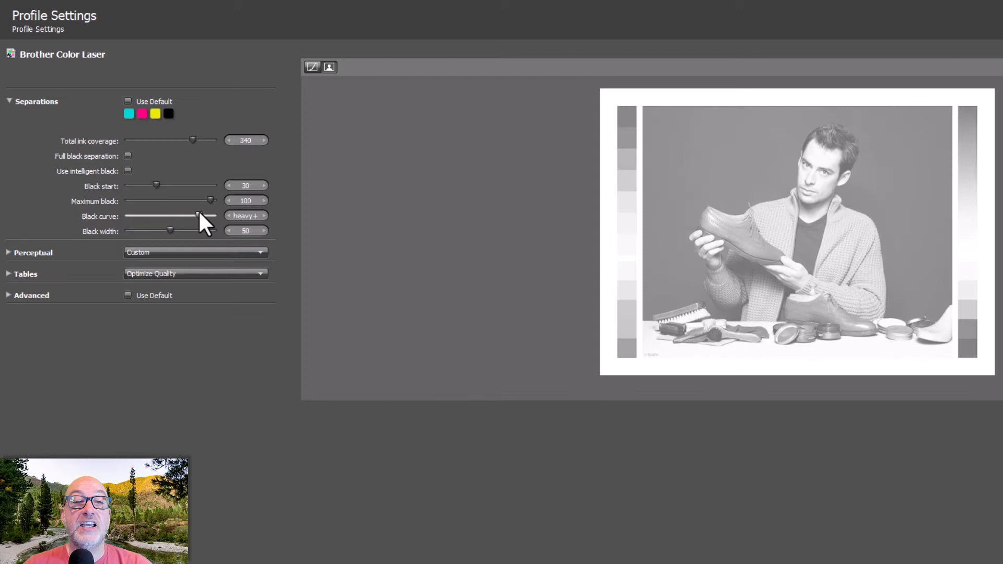
left_click_drag(199, 216, 163, 215)
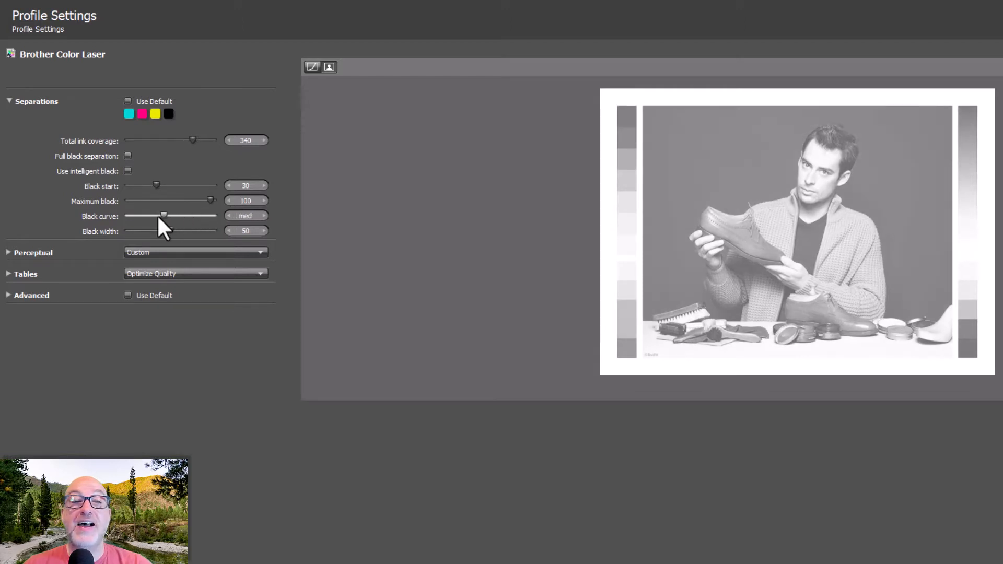
left_click_drag(163, 215, 127, 215)
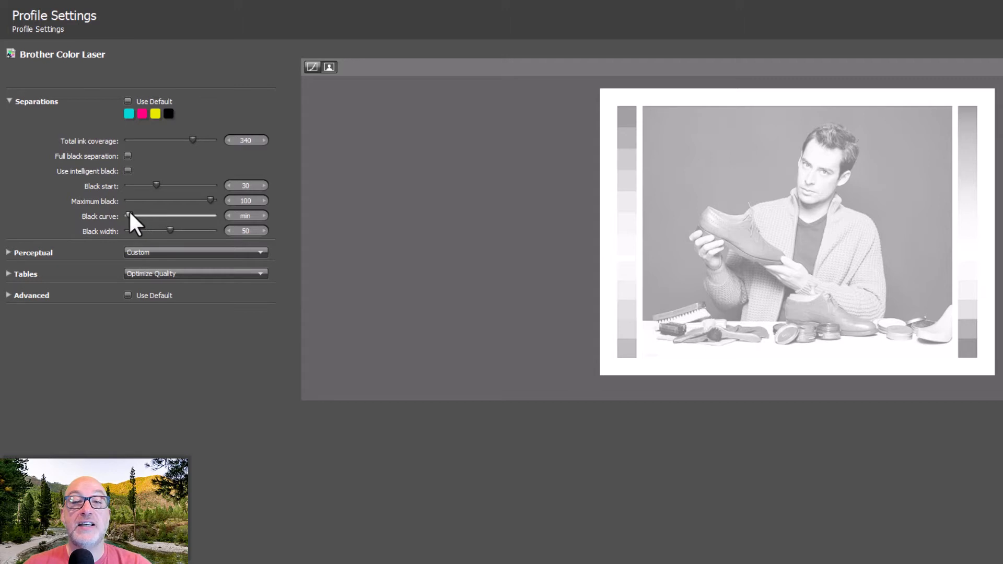
left_click_drag(128, 215, 175, 216)
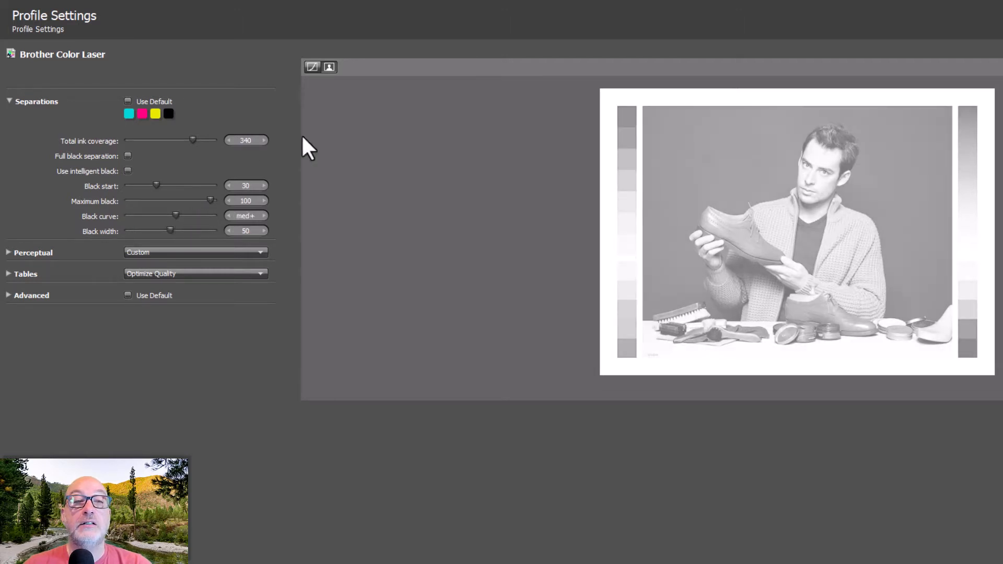
- Show the K curve graph and test a lower maximum black, restoring it to 100
left_click(312, 66)
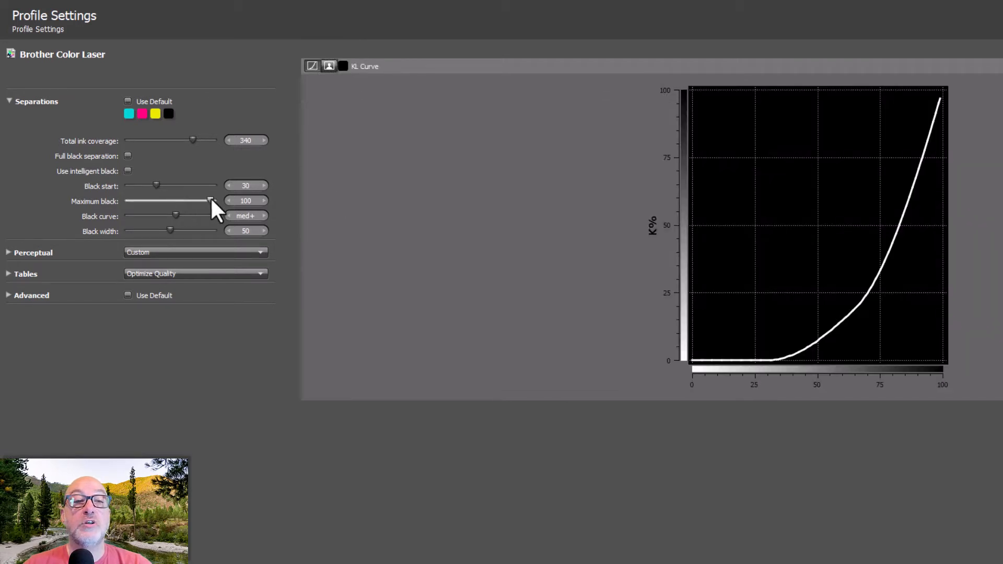
left_click_drag(210, 200, 177, 201)
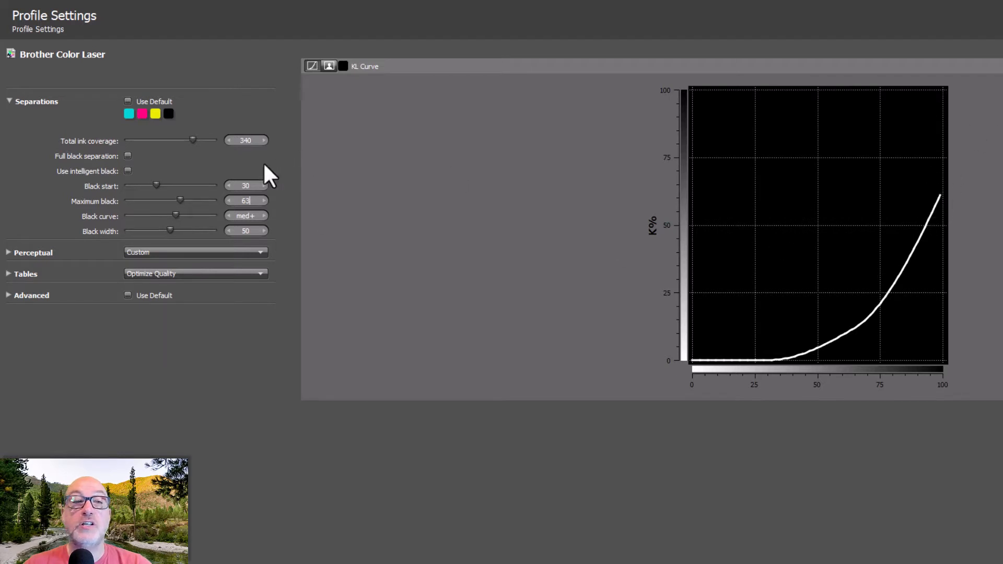
left_click_drag(179, 201, 212, 200)
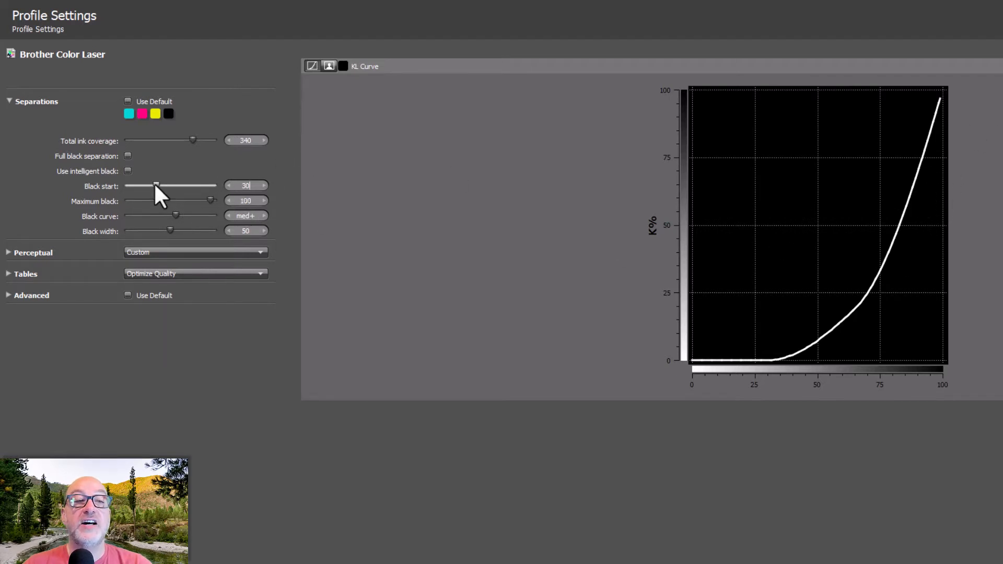
- Lower black start through 18 down to 0 and watch the curve shift
left_click_drag(156, 186, 138, 186)
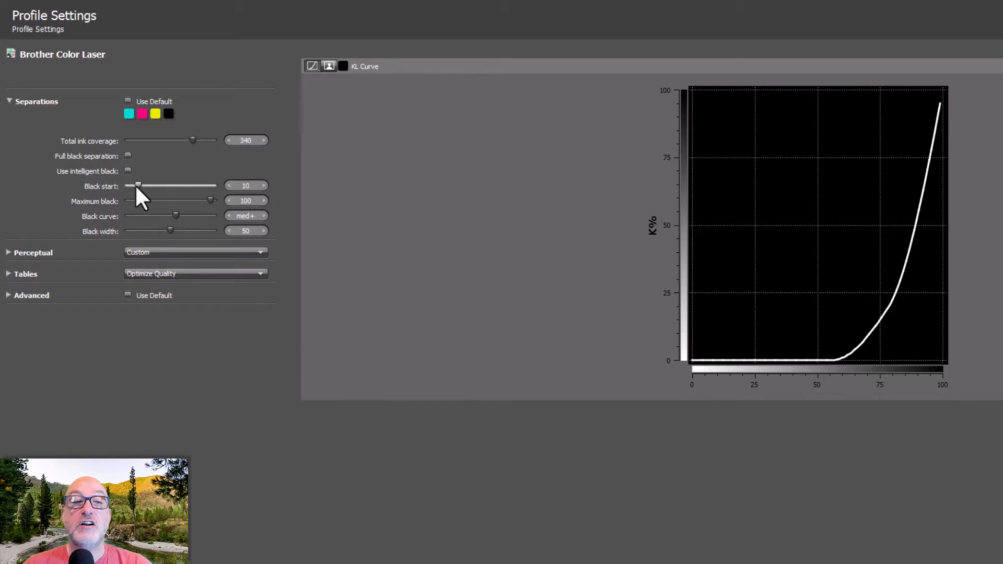
left_click_drag(136, 185, 145, 185)
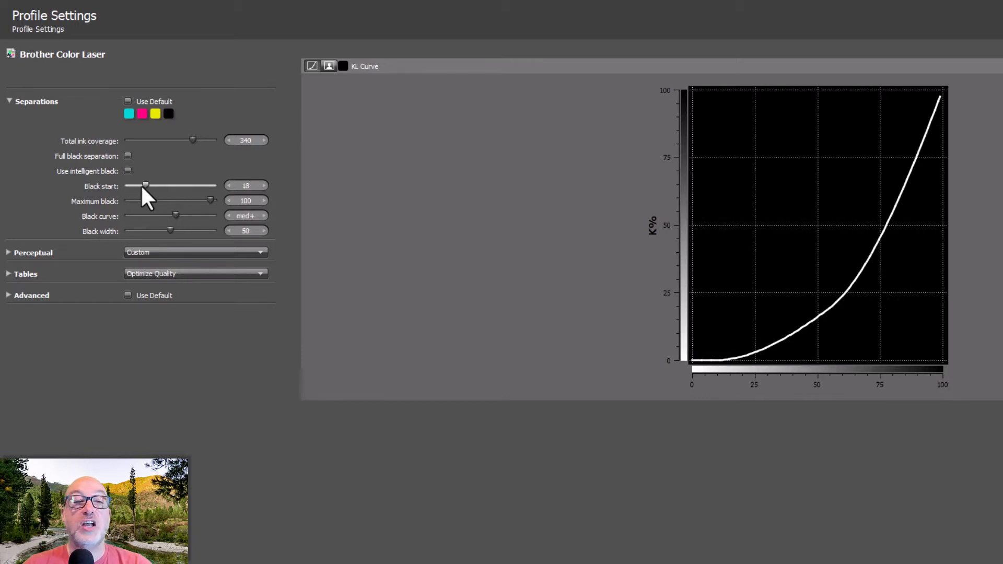
left_click_drag(145, 186, 130, 185)
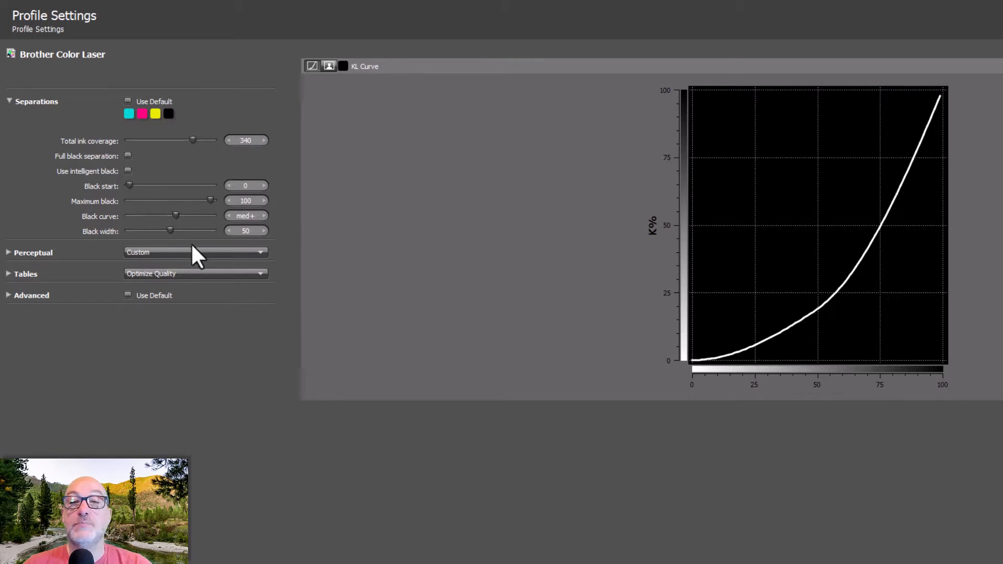
- Try the black curve at light, minimum and heavy, then return it to med+
left_click_drag(175, 215, 139, 215)
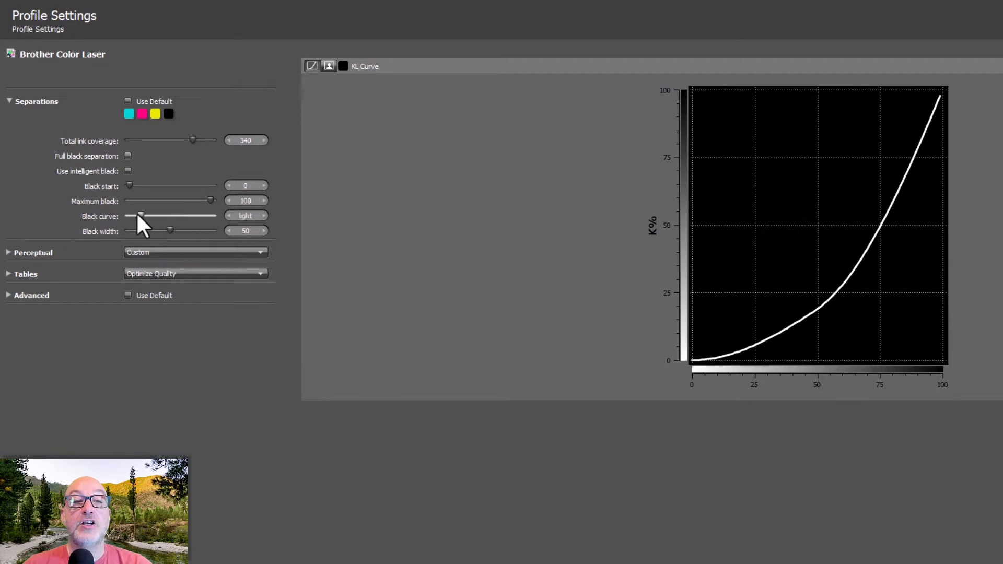
left_click_drag(141, 215, 128, 215)
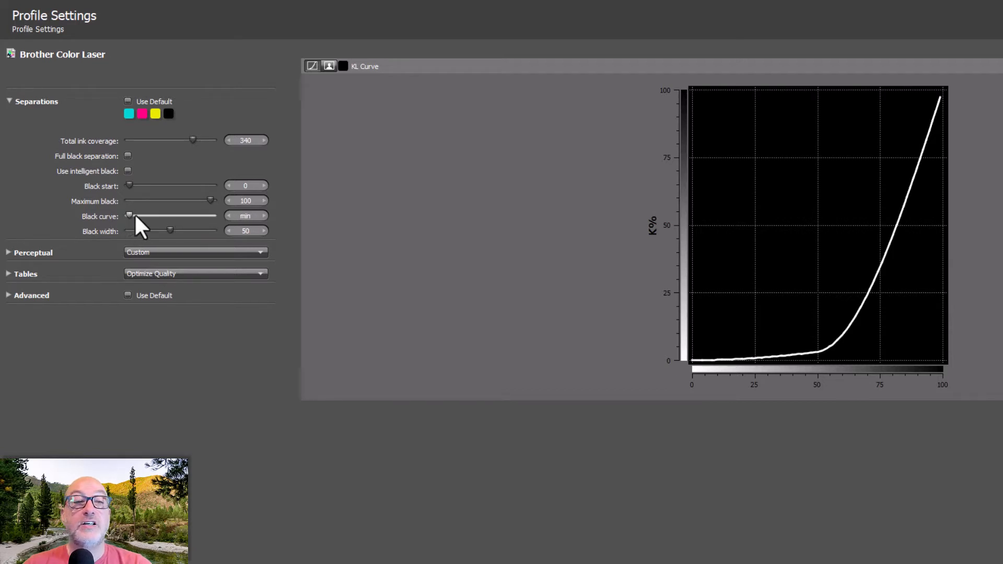
left_click_drag(127, 215, 186, 216)
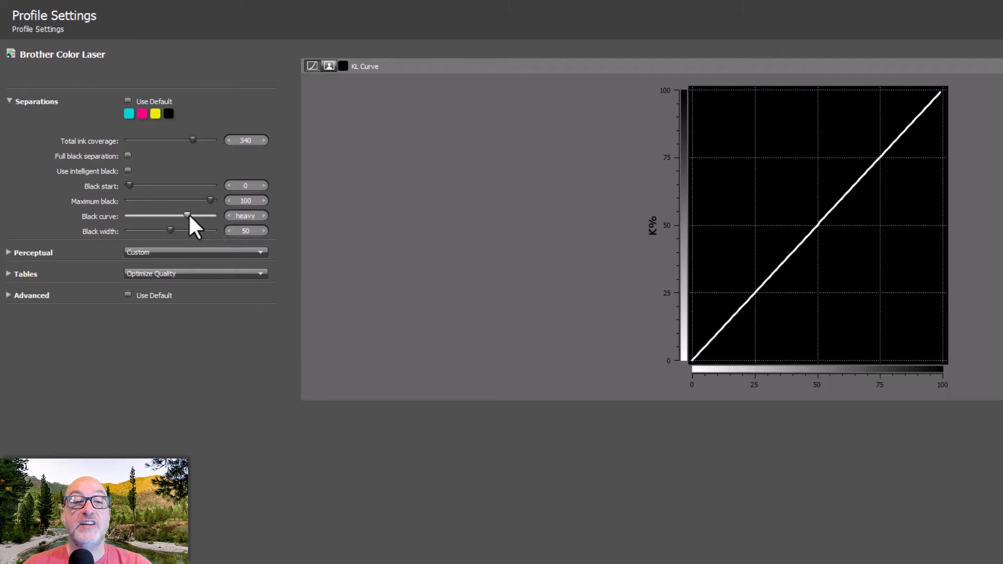
left_click_drag(187, 215, 170, 215)
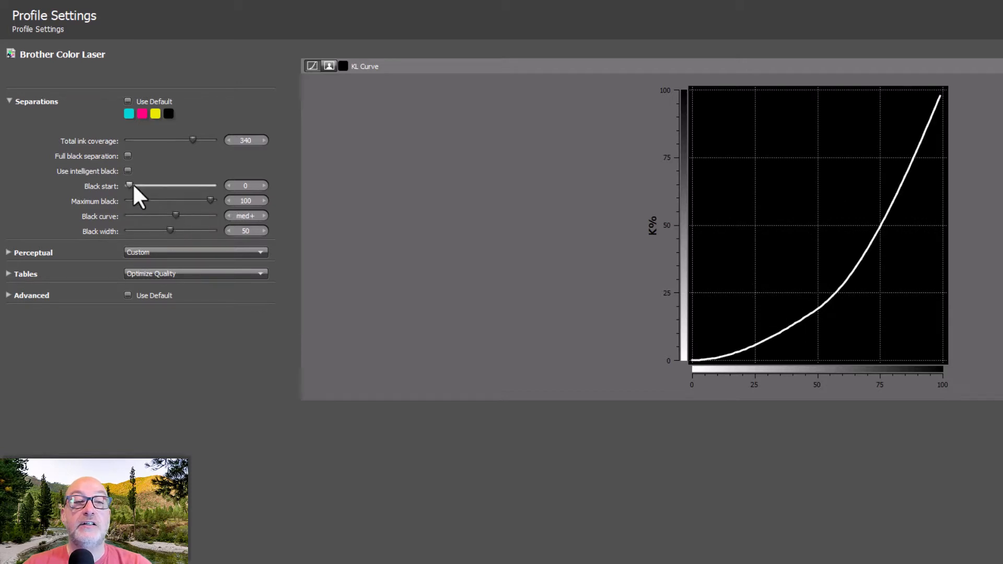
- Raise black start from 0 back to 30
left_click_drag(129, 185, 157, 185)
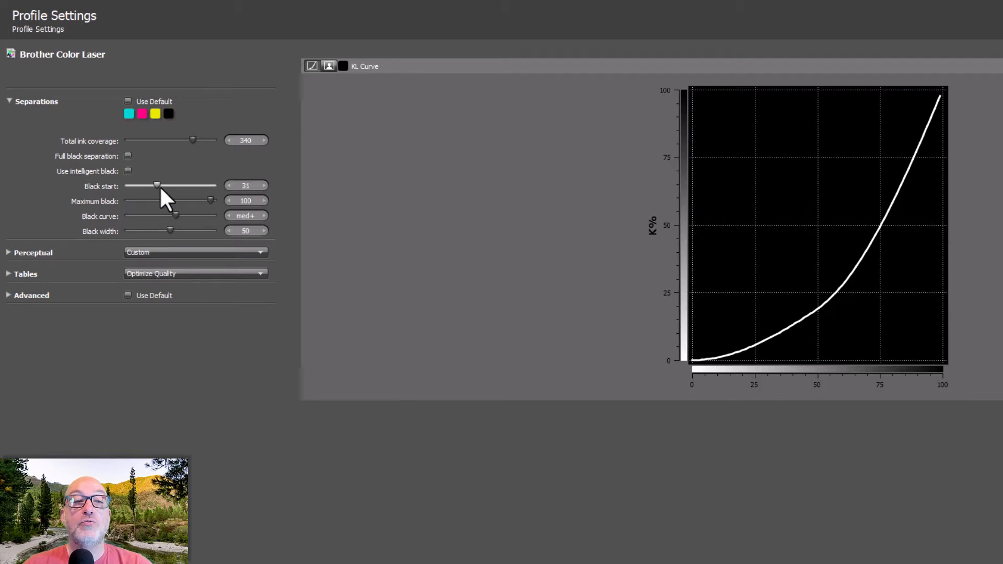
left_click_drag(157, 186, 155, 186)
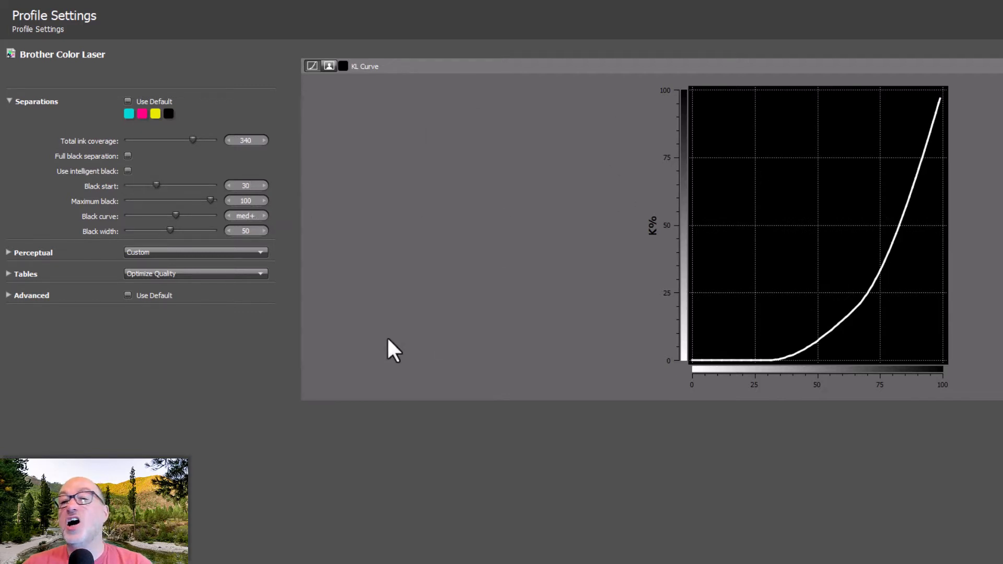
mouse_move(230, 198)
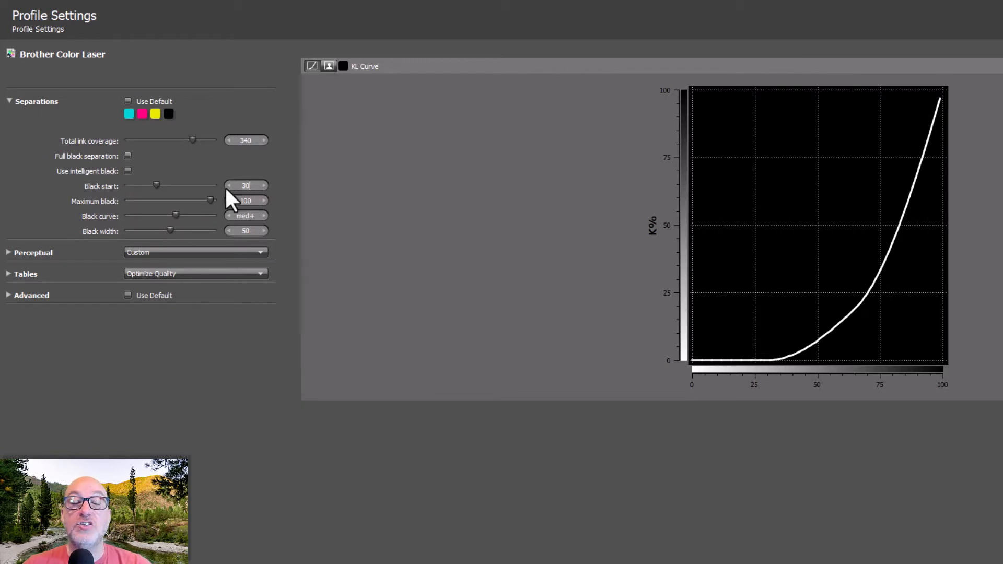
mouse_move(246, 186)
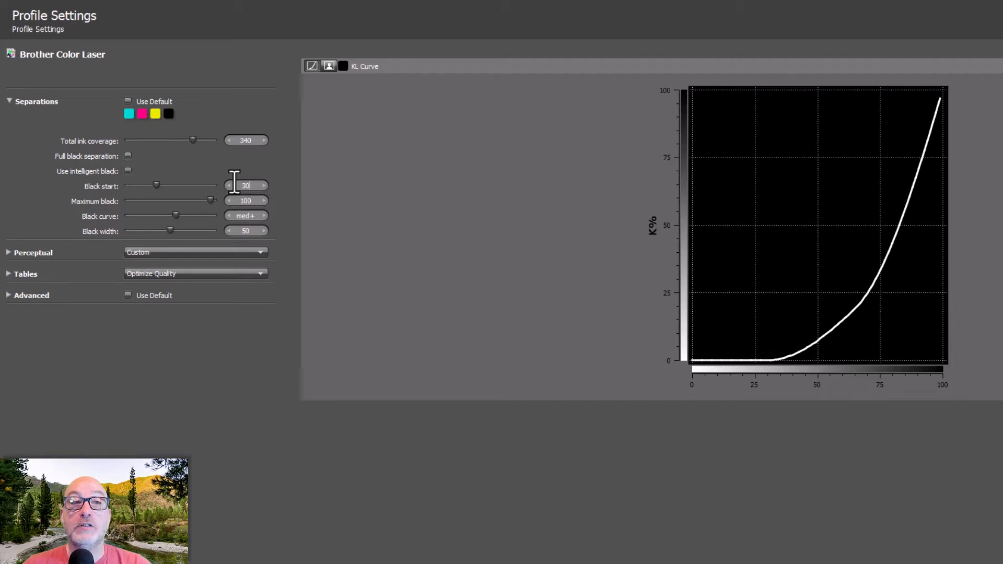
mouse_move(269, 172)
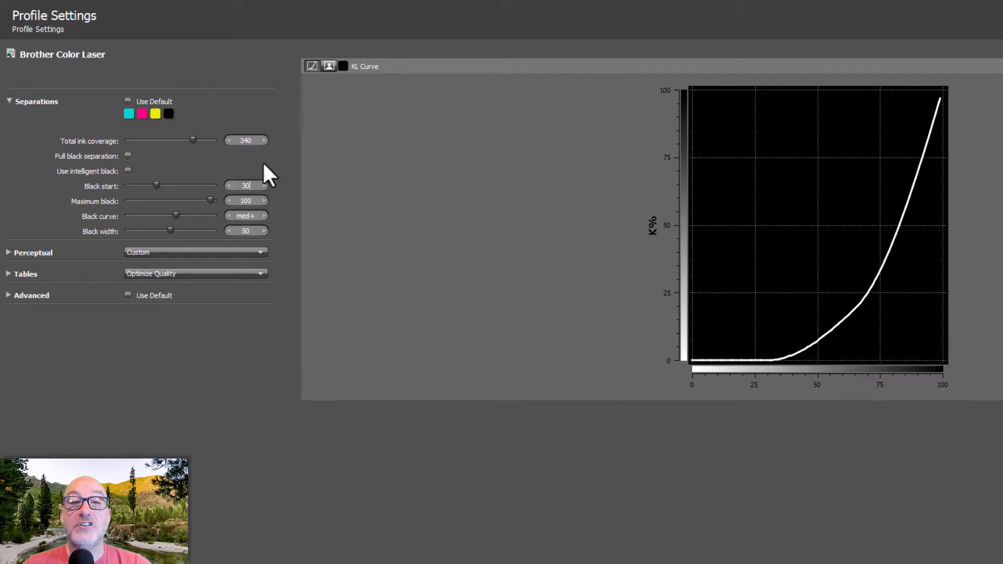